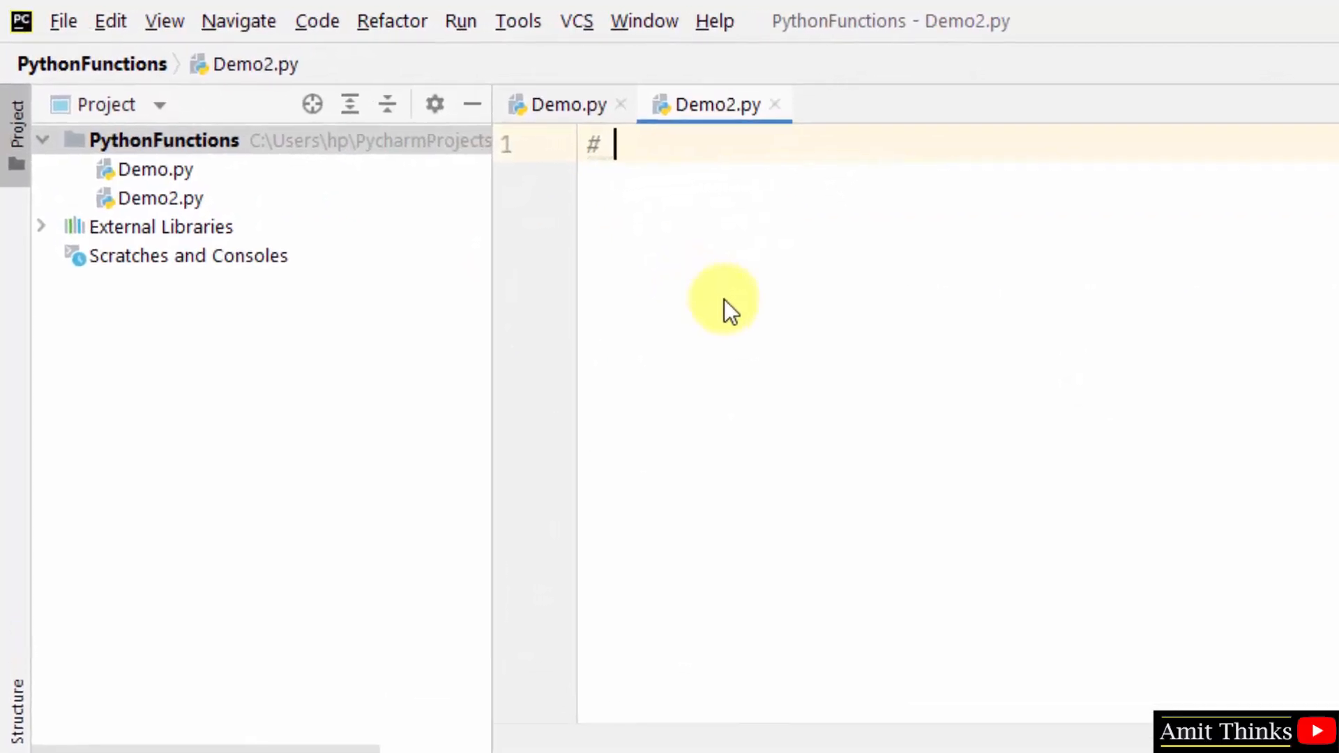
- Write a 'Function parameters' comment and def demo(): printing "Device: "
type("Function parae")
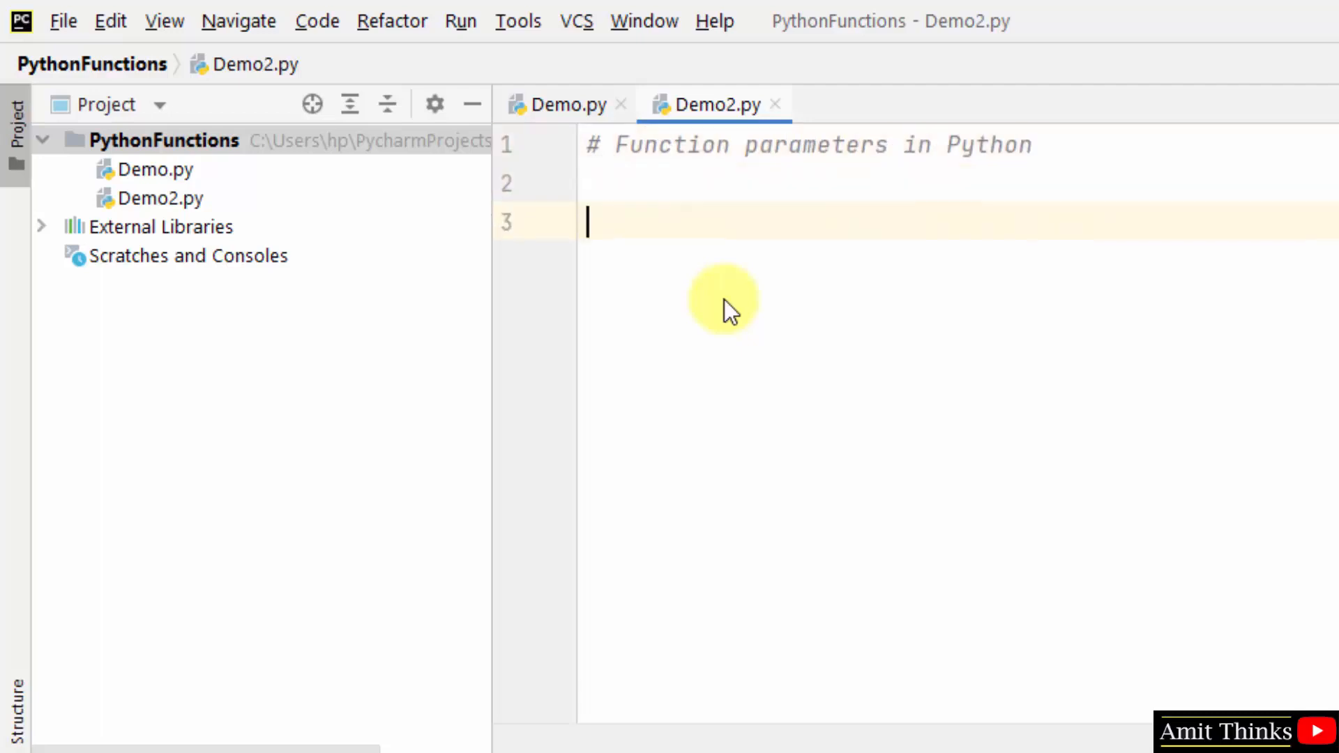
type("def demo")
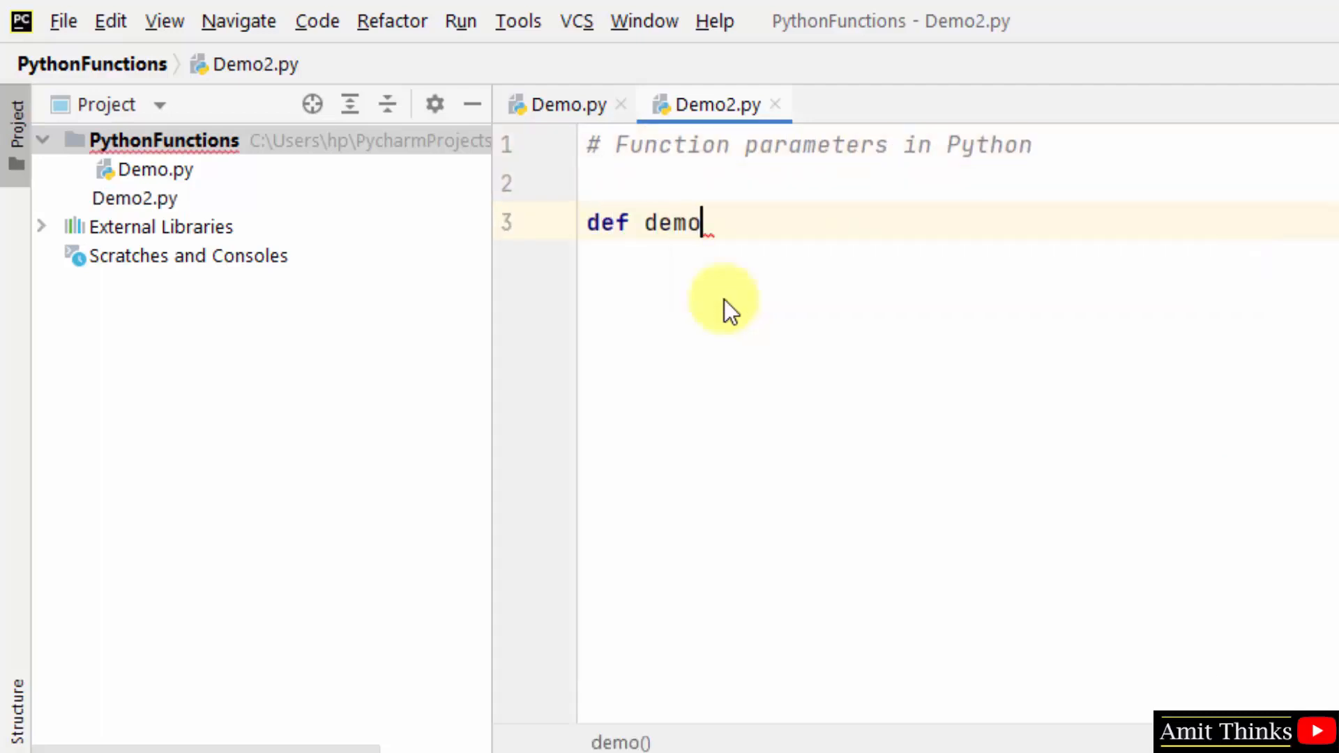
type("()")
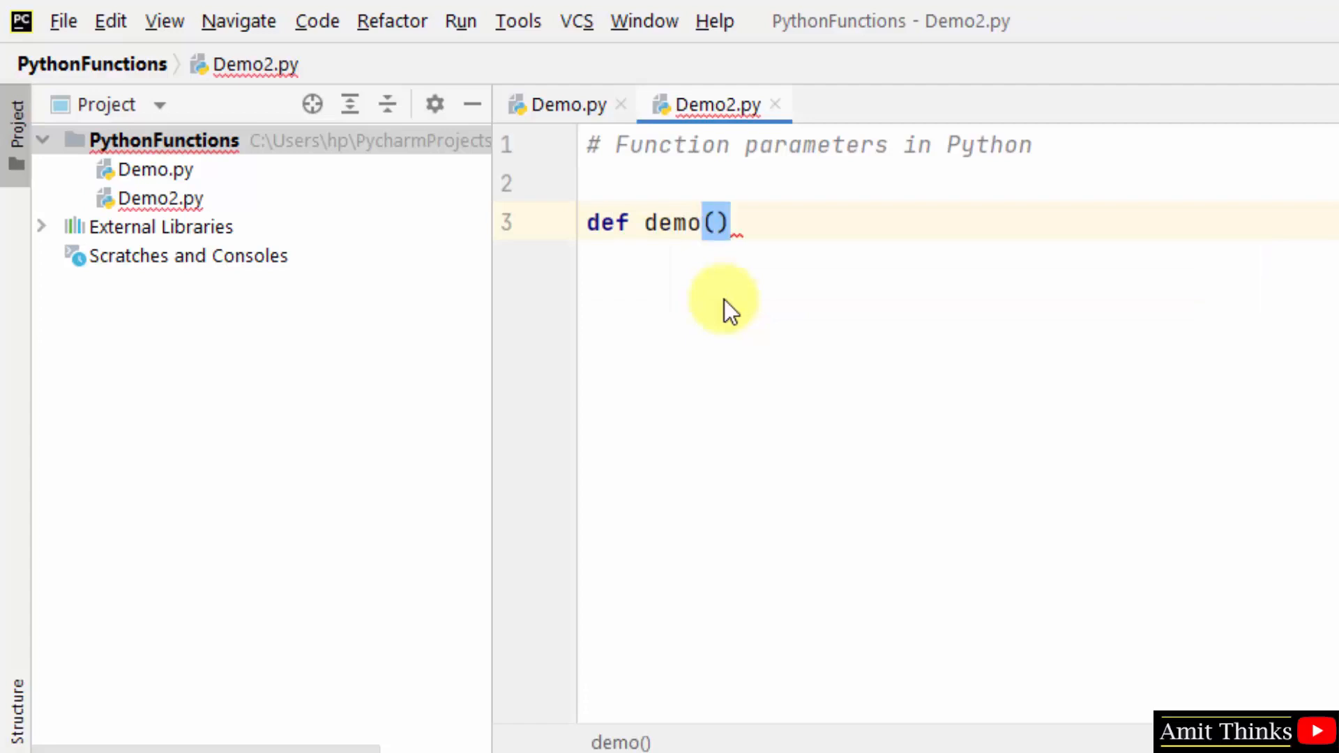
type(":")
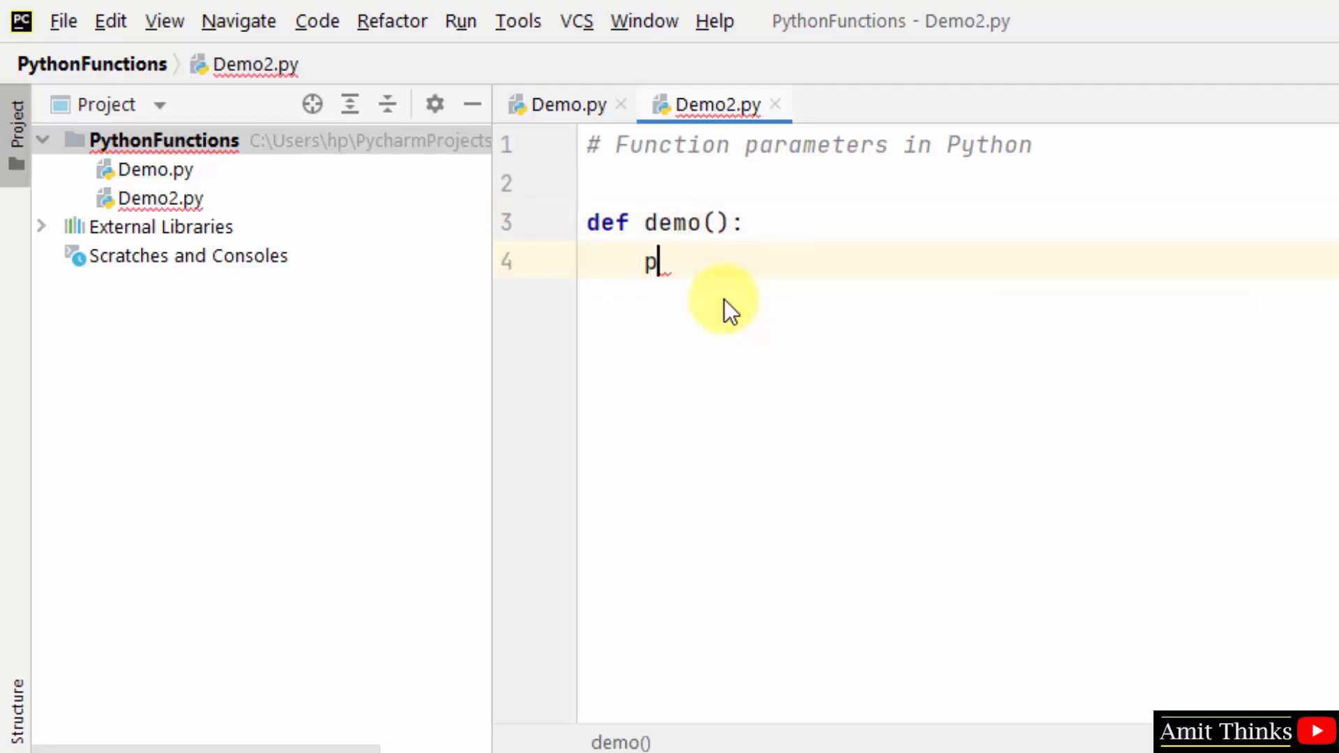
type("rint(")
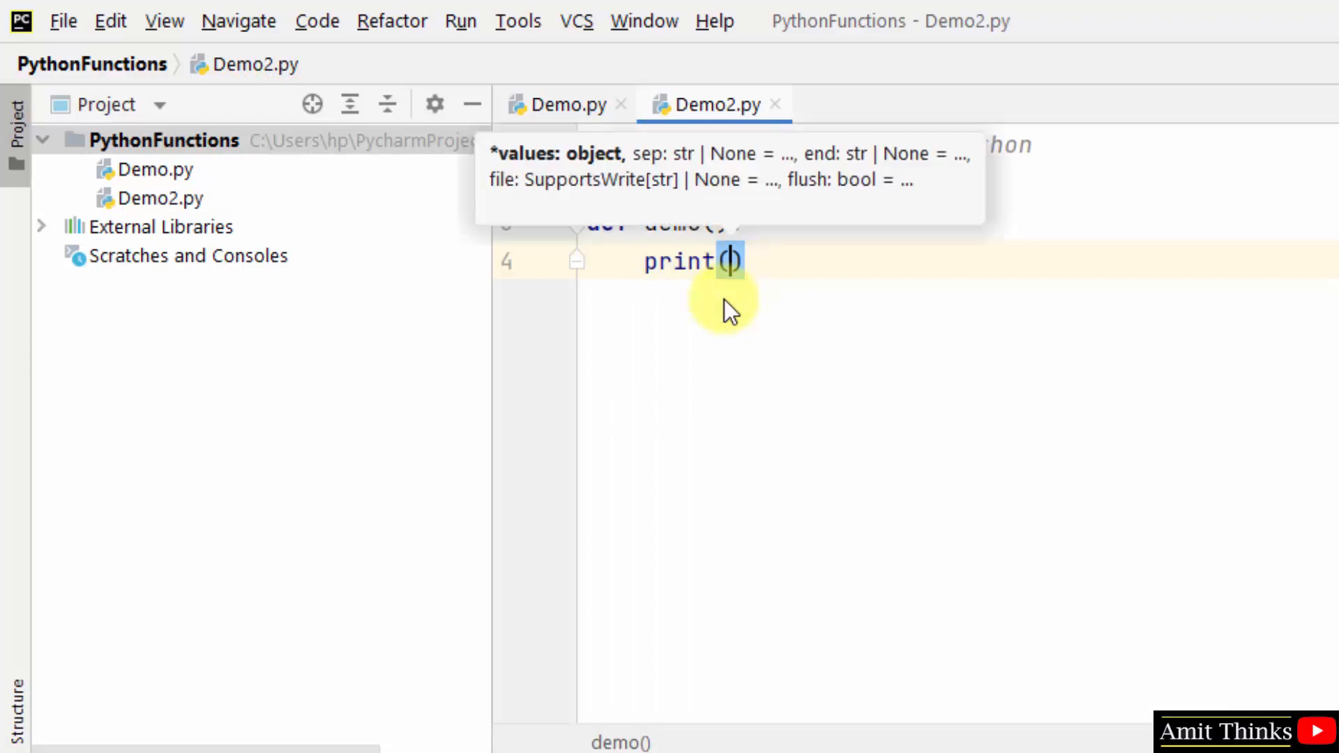
type("\"De\"")
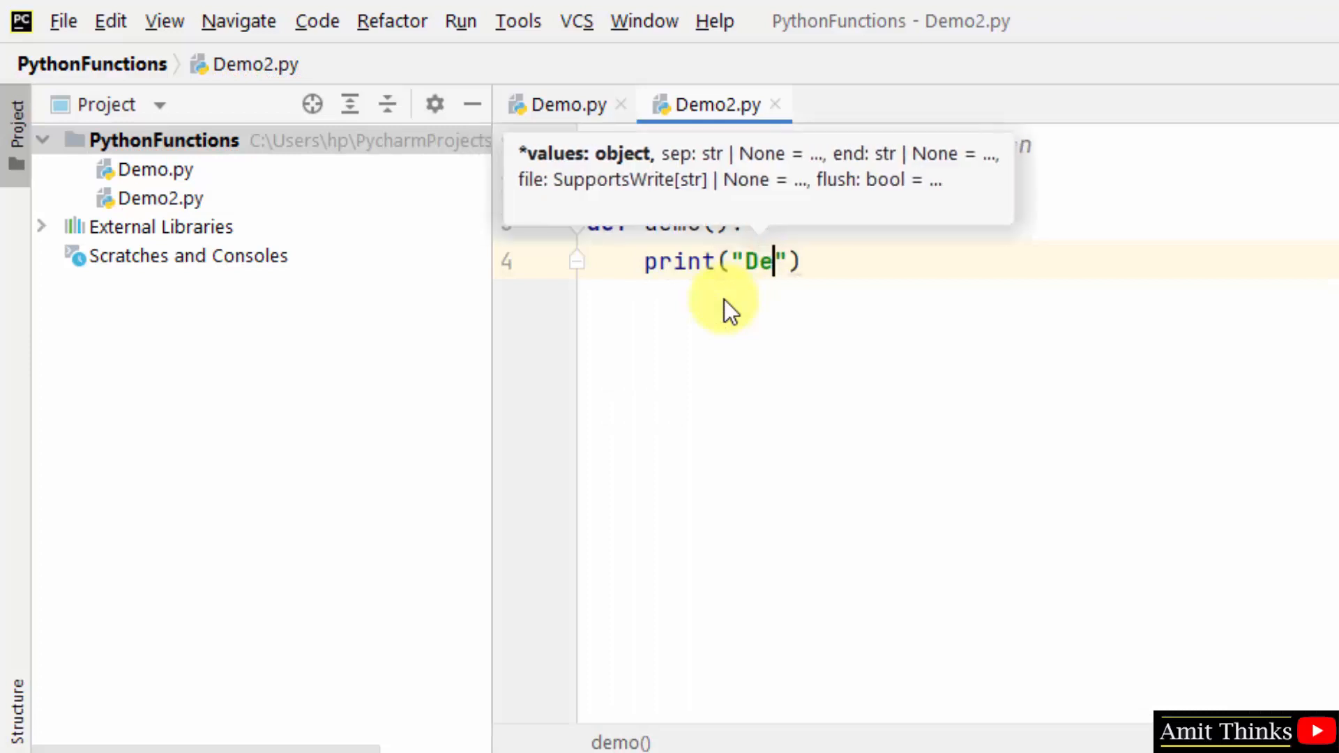
type("vice:")
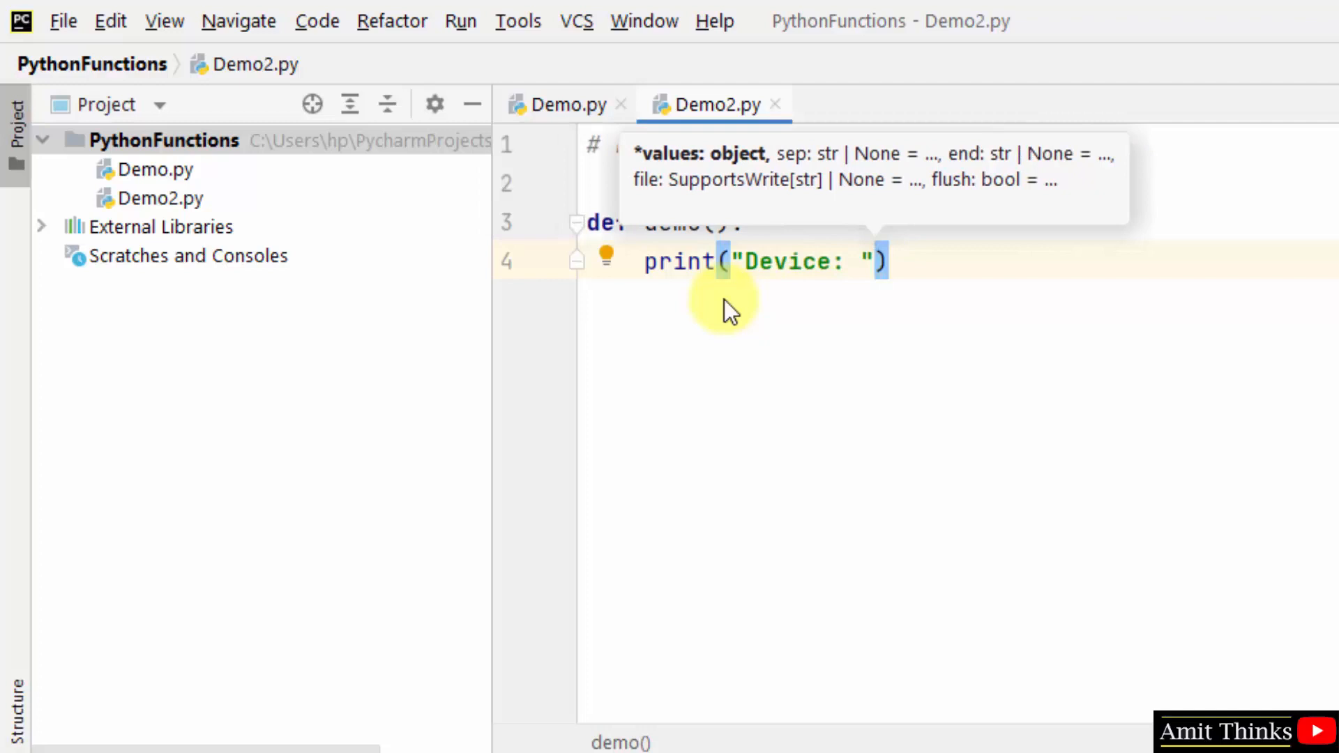
- Add a str parameter to demo and print it after "Device: ", then add blank lines
type(",str")
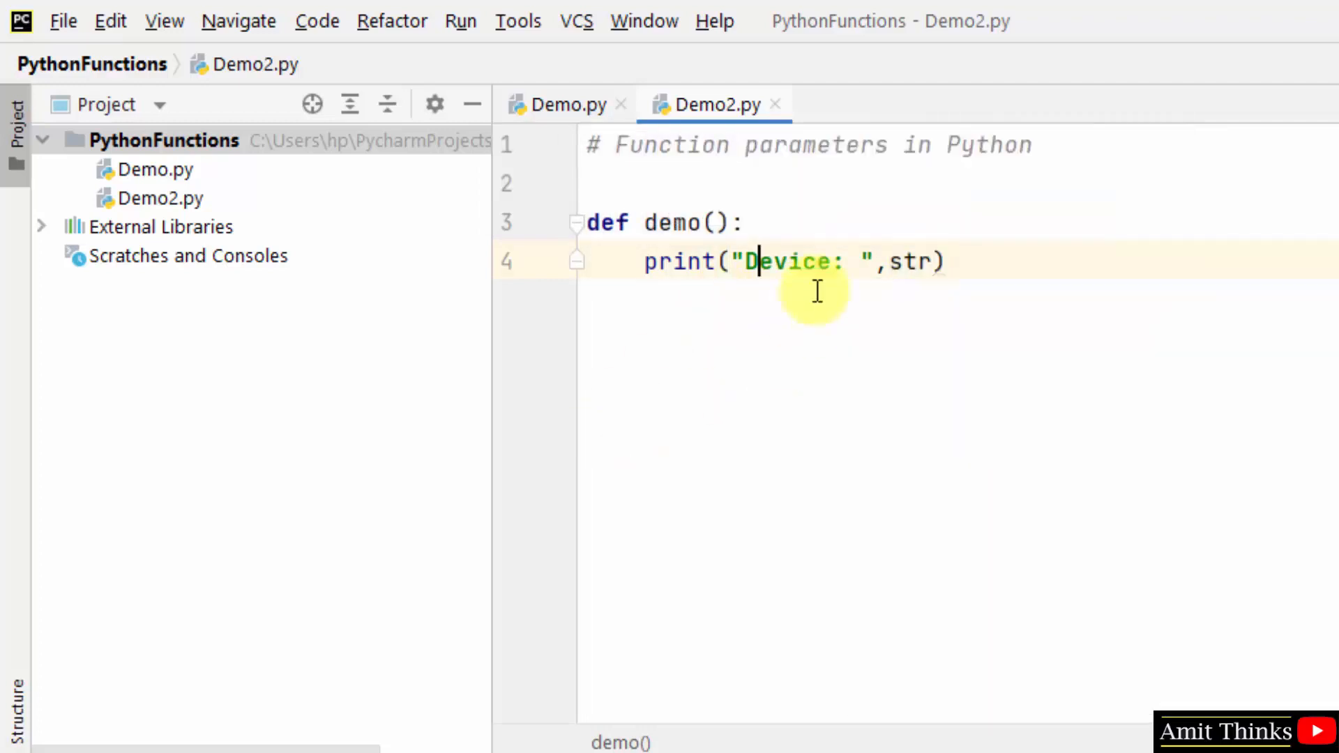
type("str")
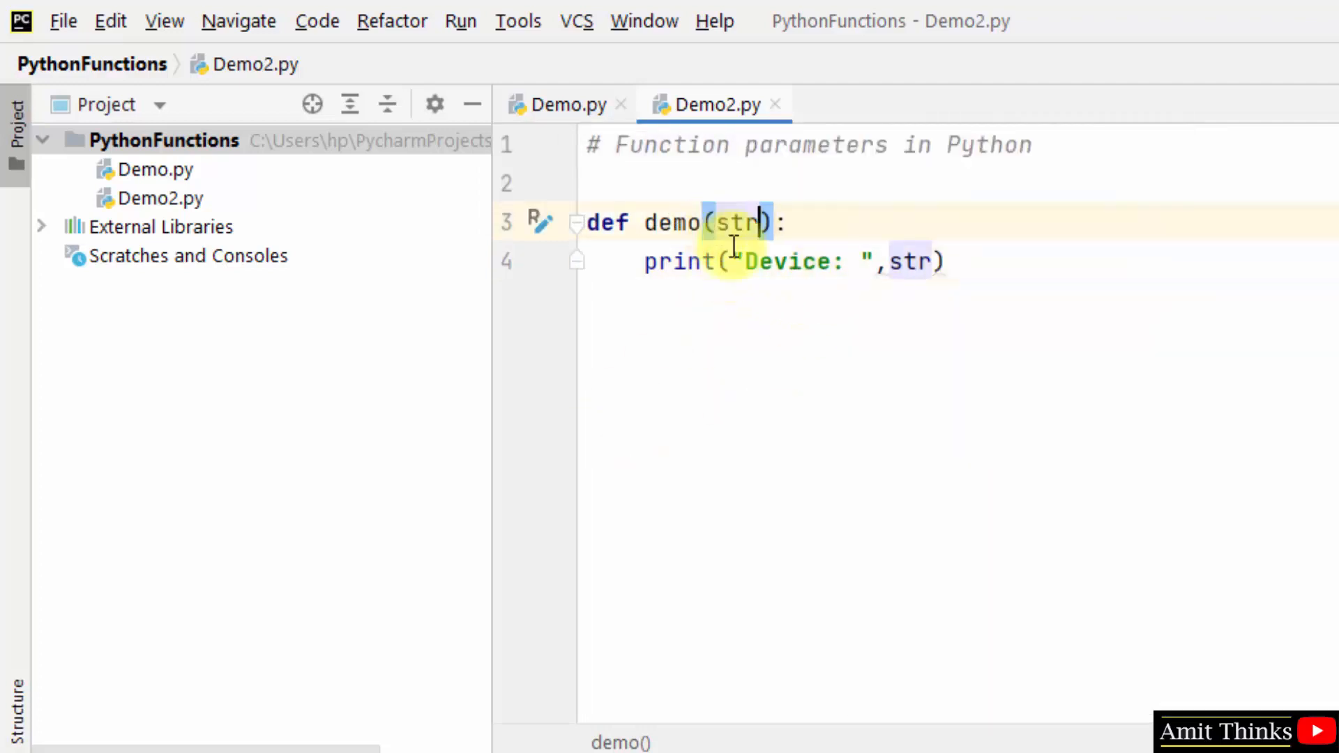
double_click(739, 223)
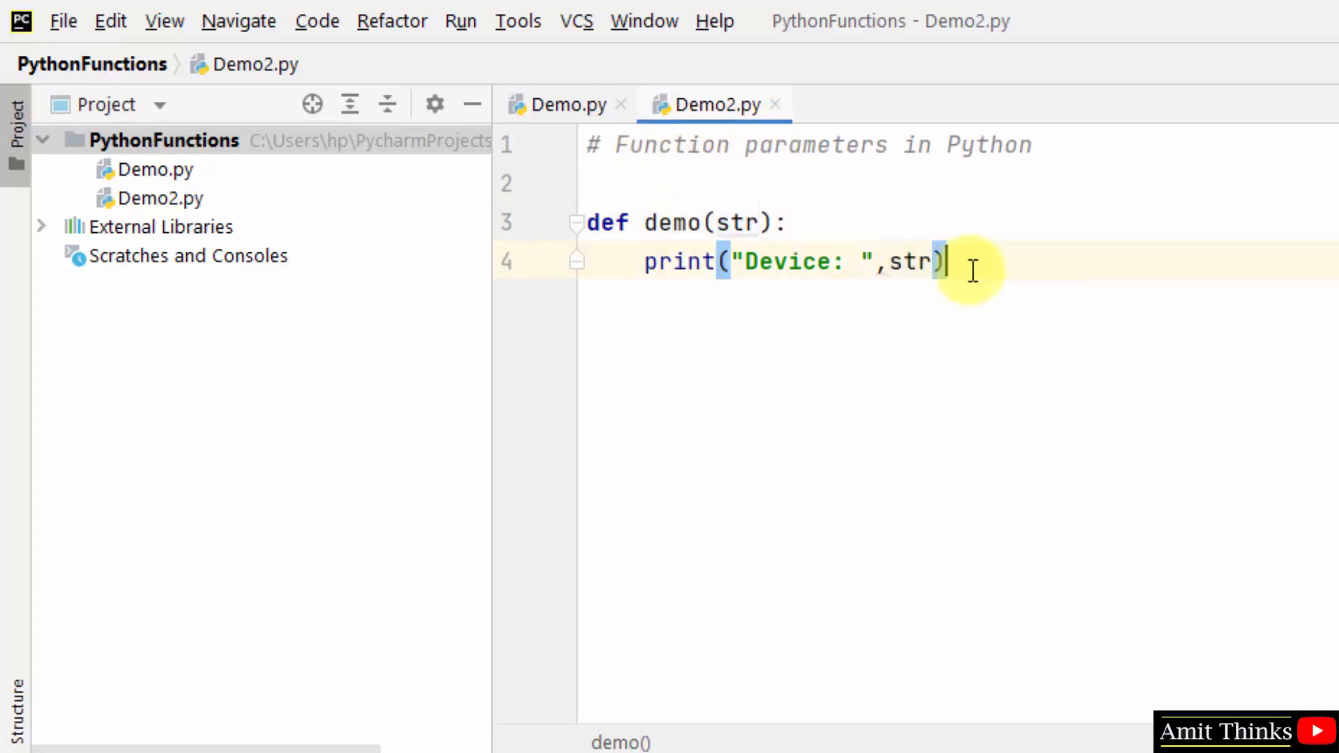
key("Enter")
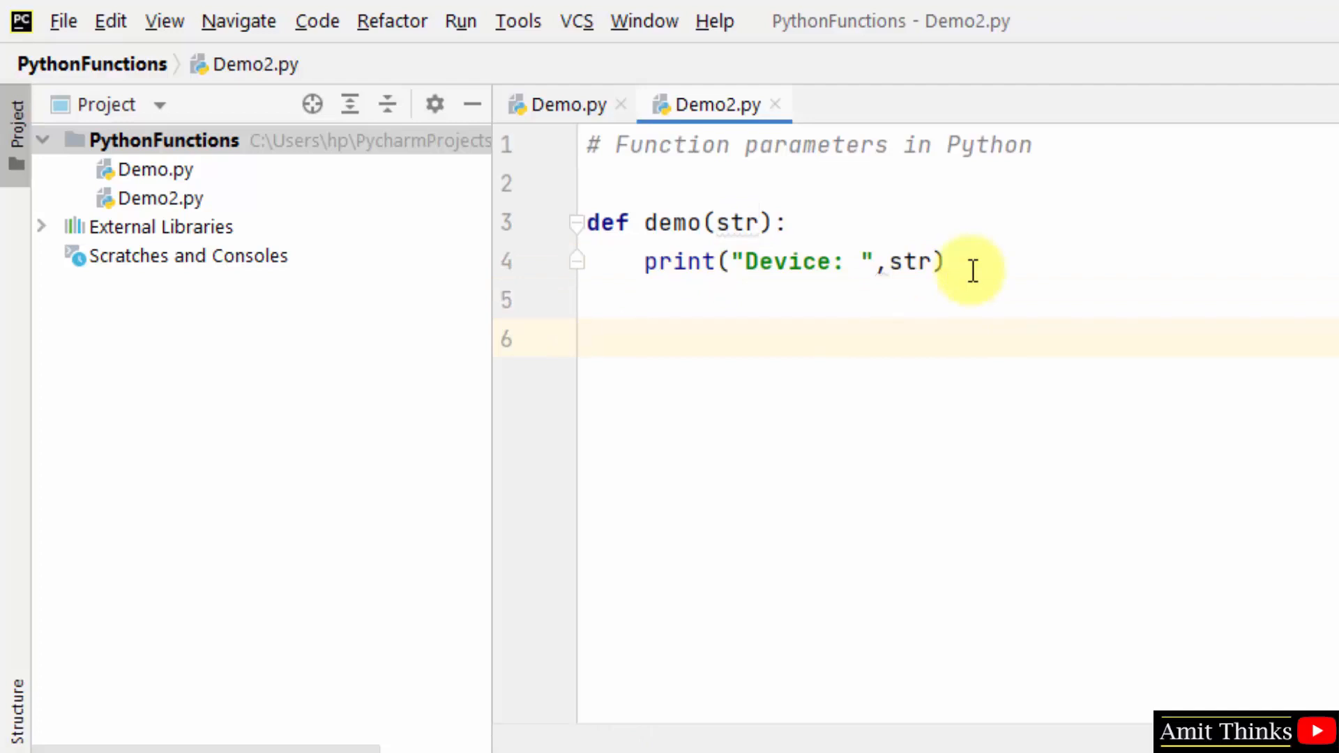
- Add a demo("Laptop") call below the function and select that line
type("demo(")
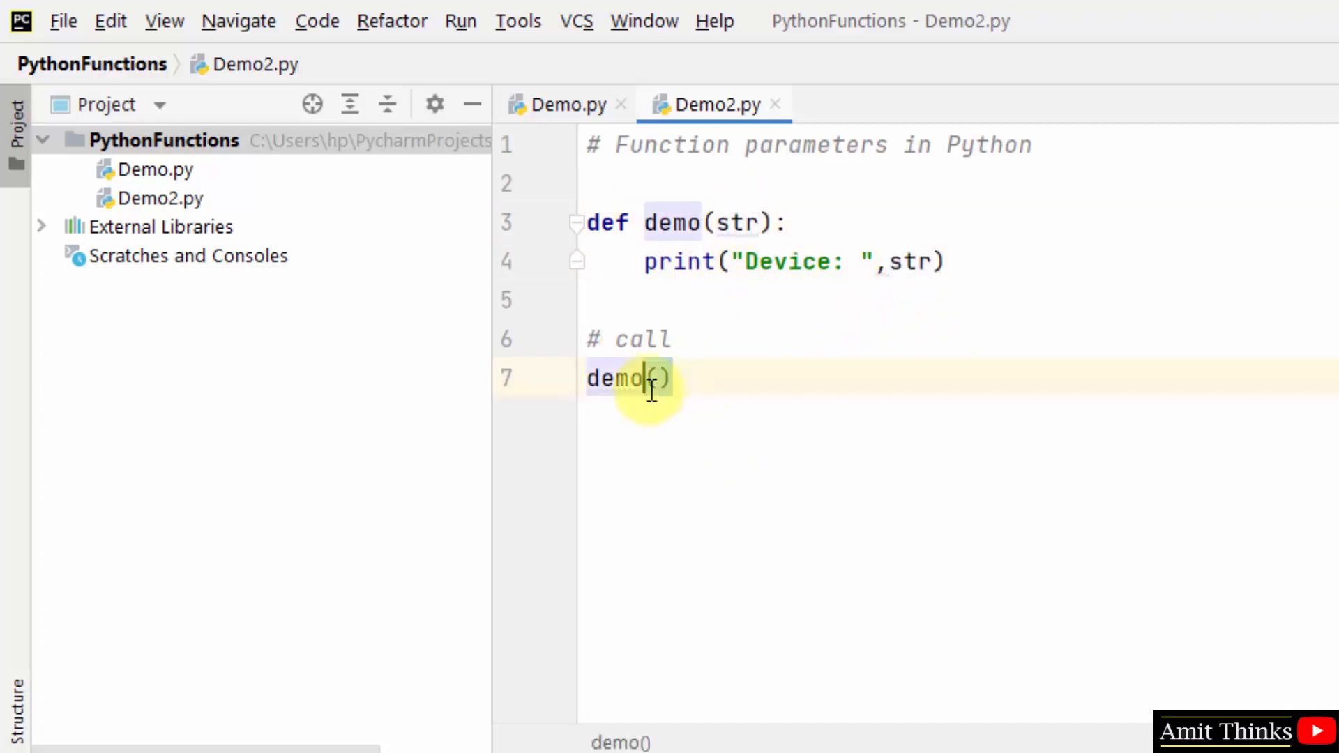
type("\"\"")
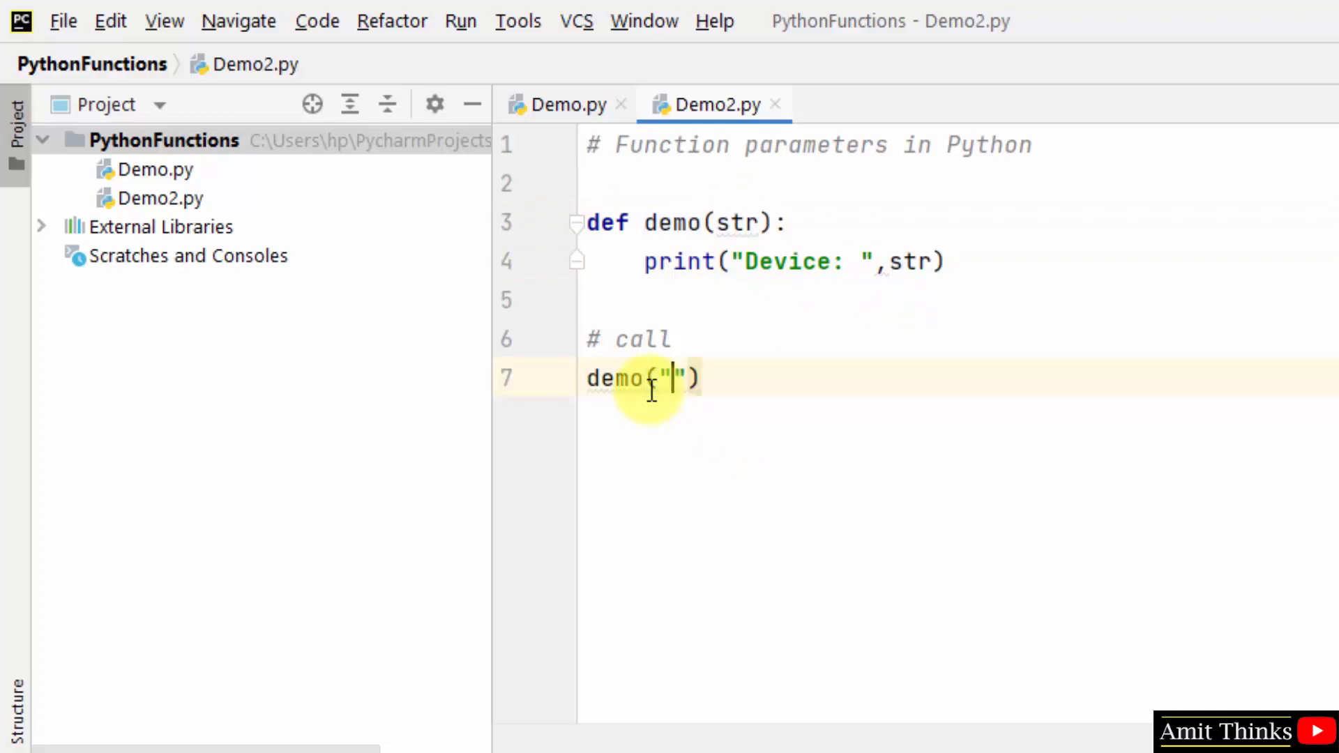
type("Laptop")
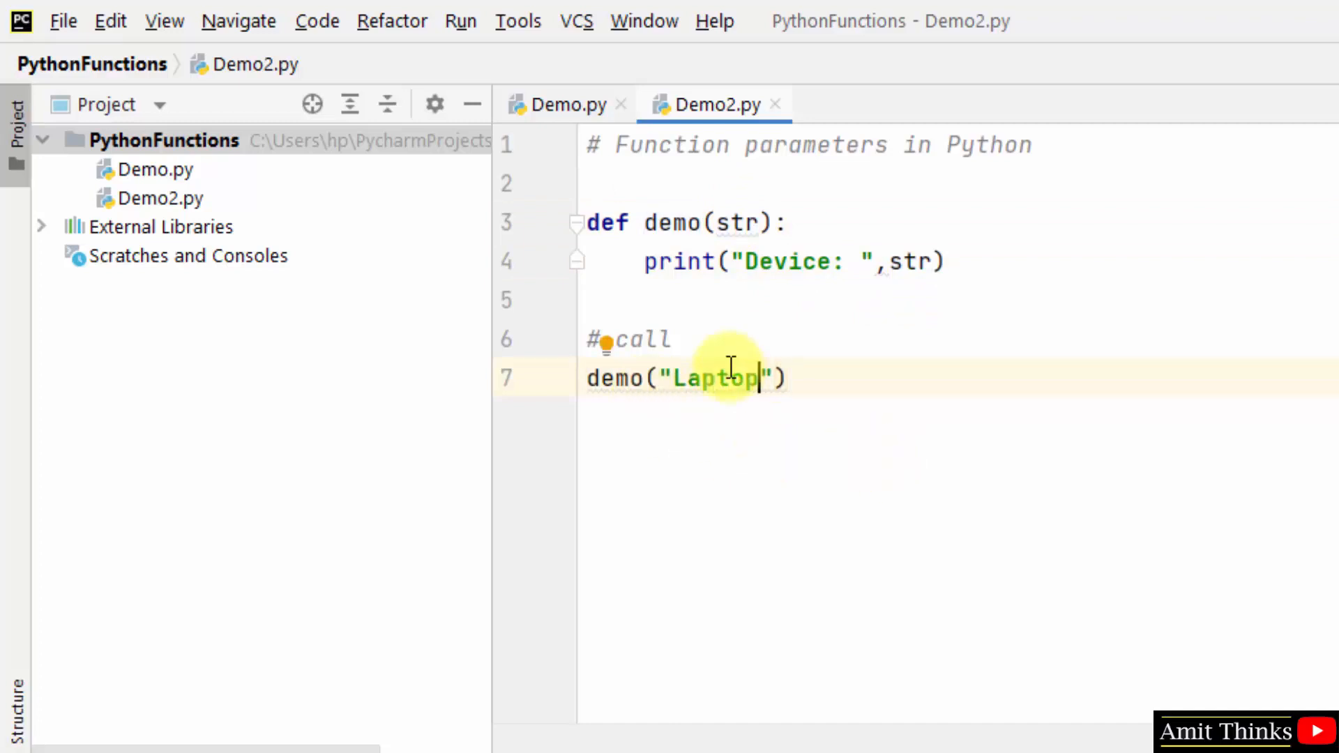
triple_click(683, 378)
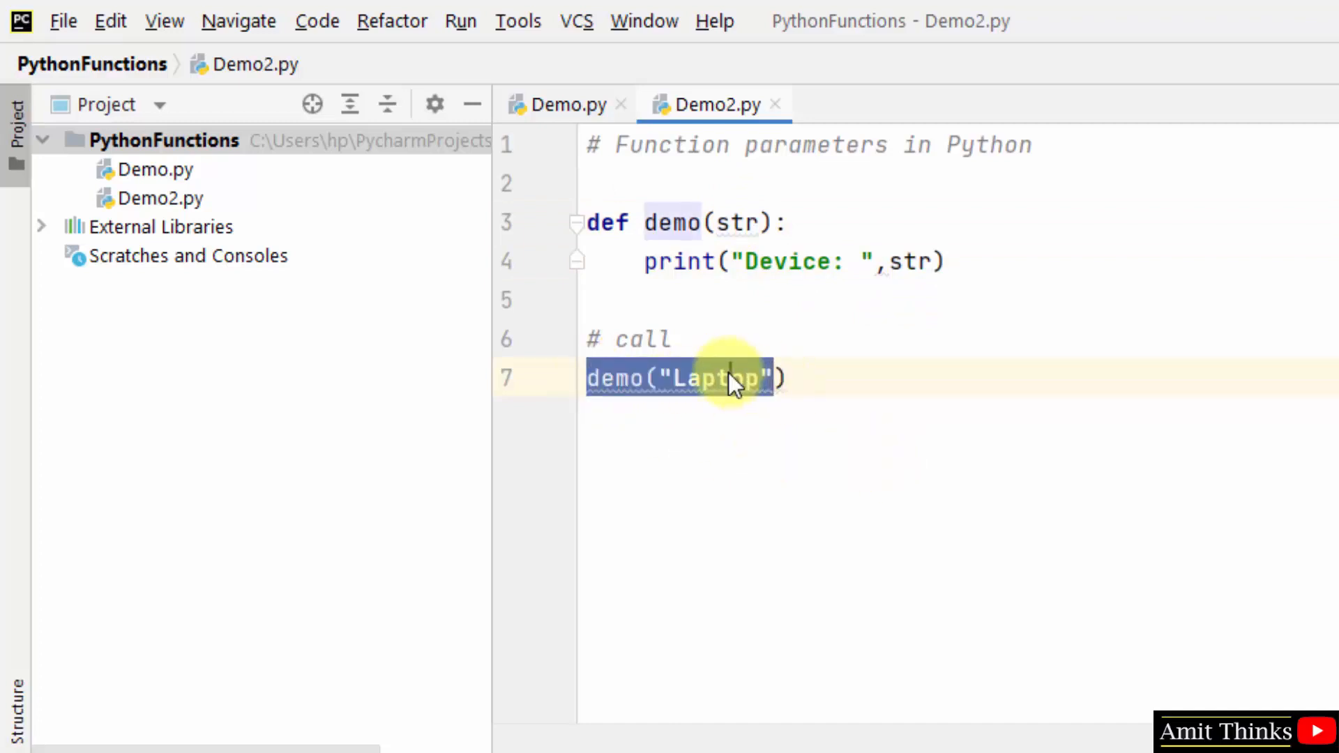
double_click(722, 377)
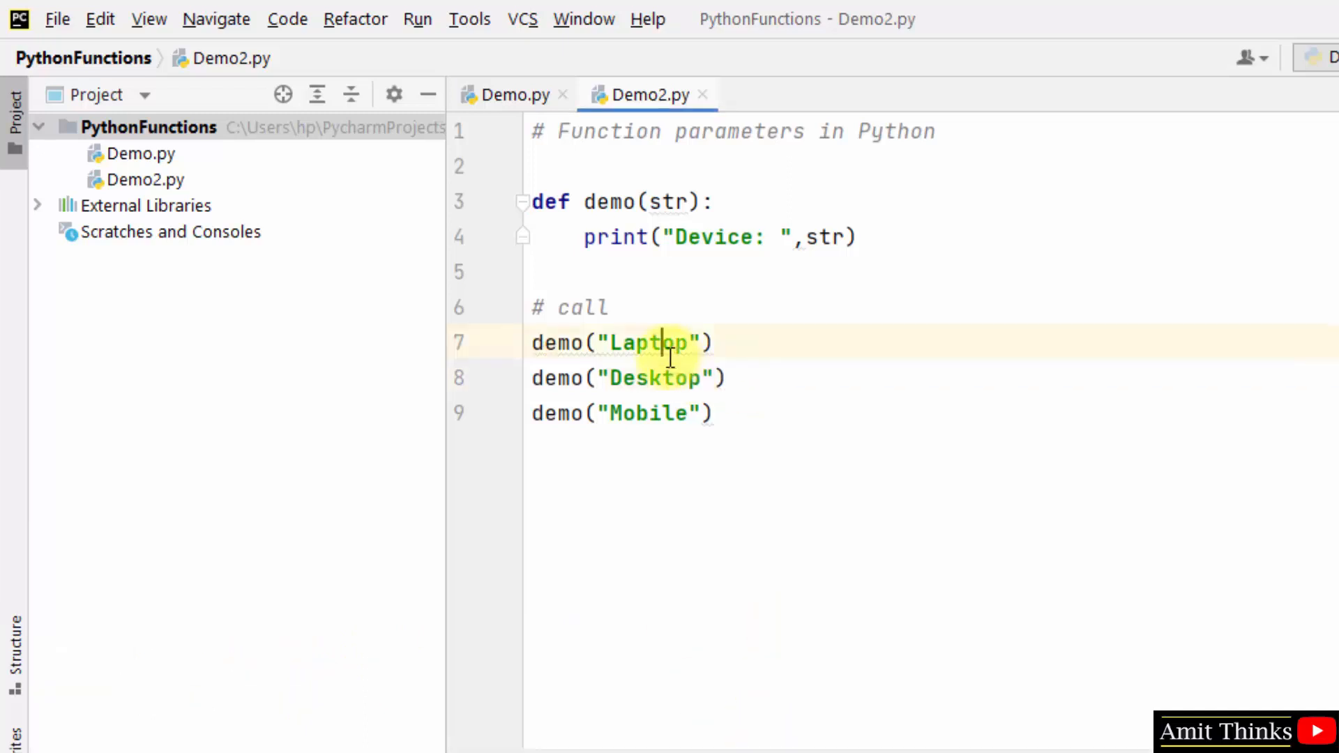
- Click the str argument in the print statement
left_click(811, 237)
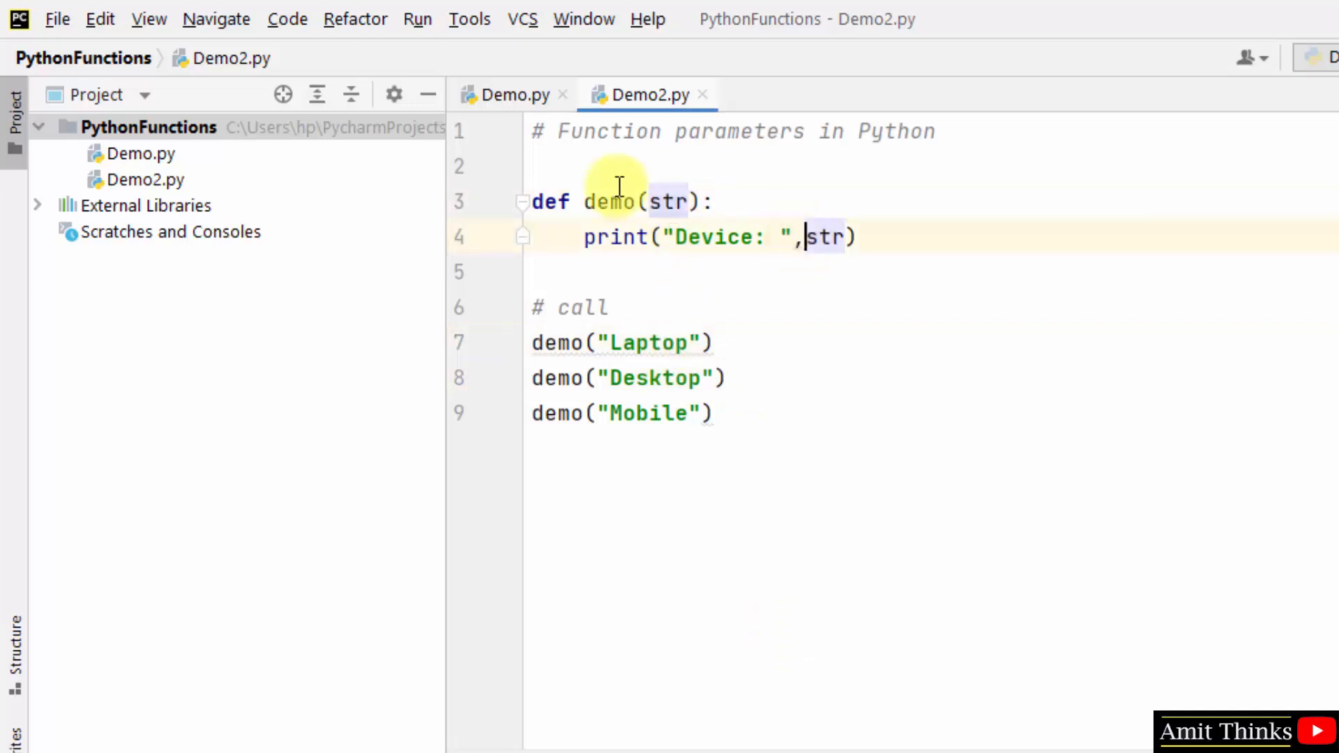